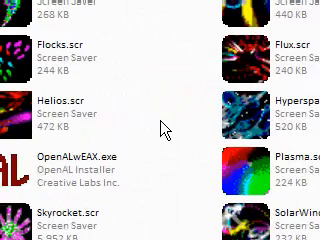
scroll("up", 3)
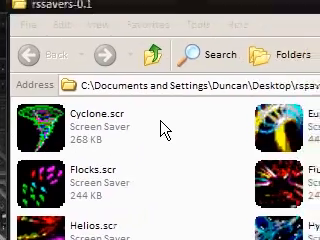
scroll("down", 3)
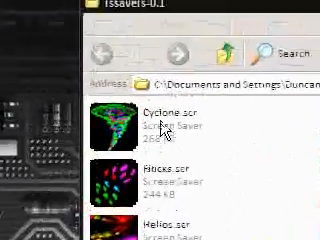
scroll("down", 3)
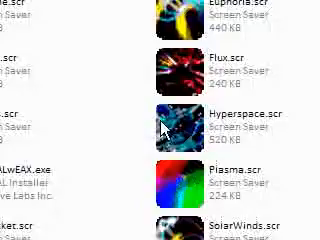